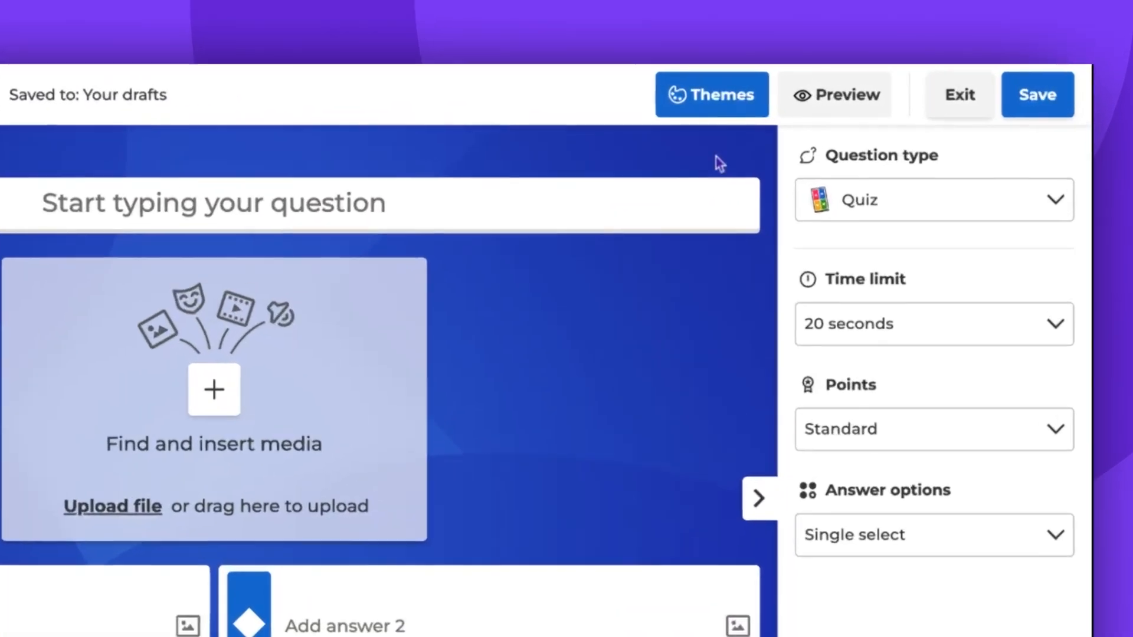
Show the Themes panel beside the question, listing Your themes and Professional themes
click(710, 94)
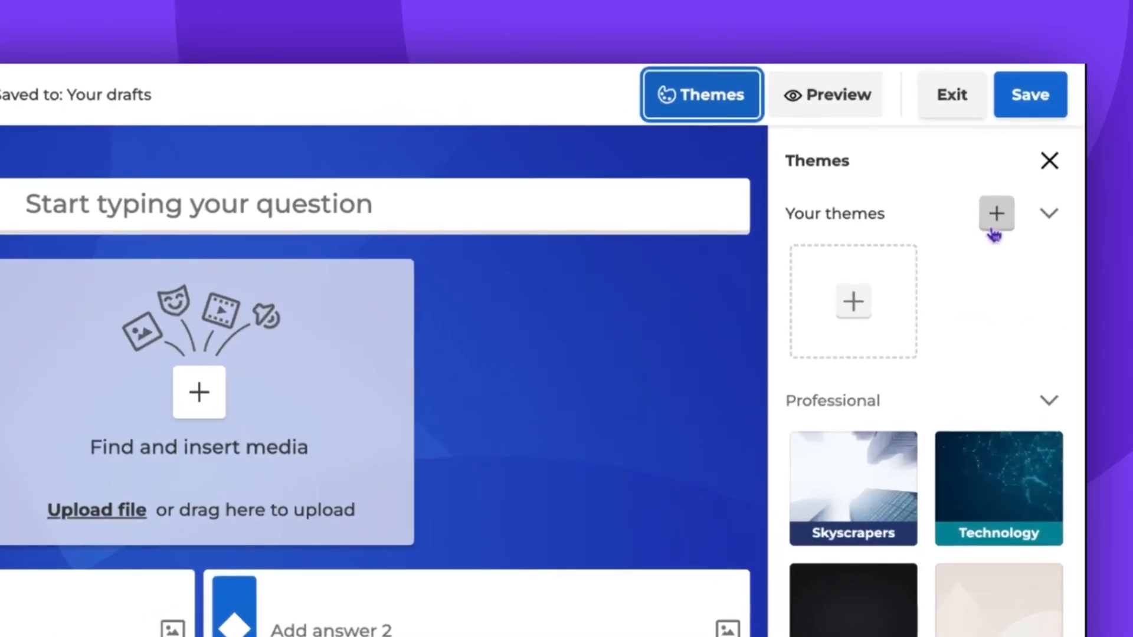
Start a new custom theme from the + beside Your themes, opening the Untitled theme editor
click(996, 214)
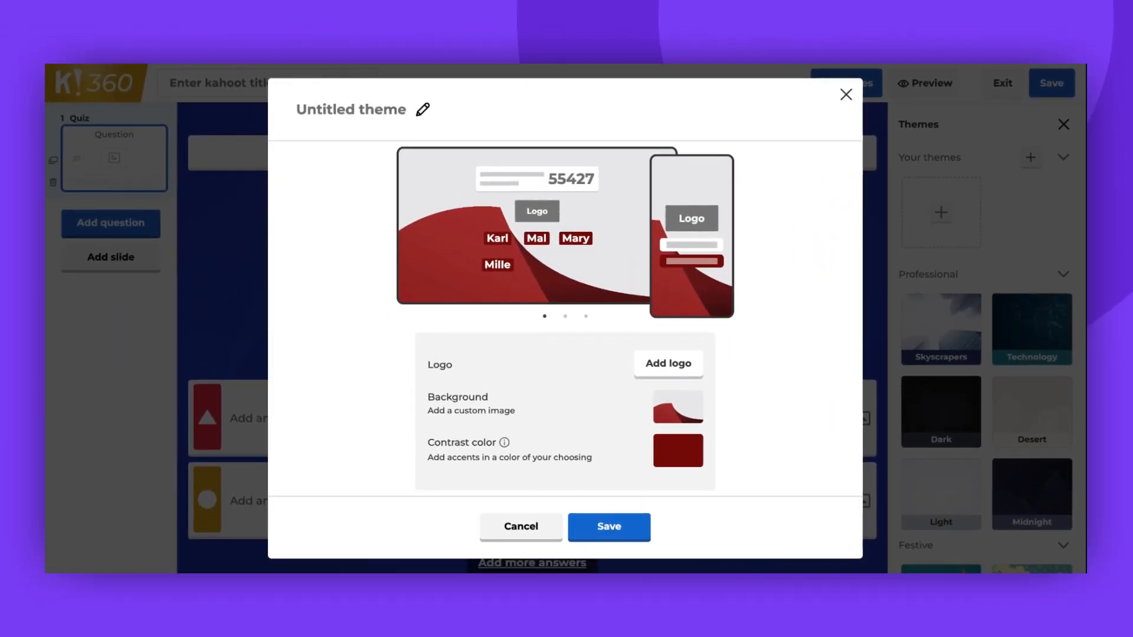
mouse_move(1006, 172)
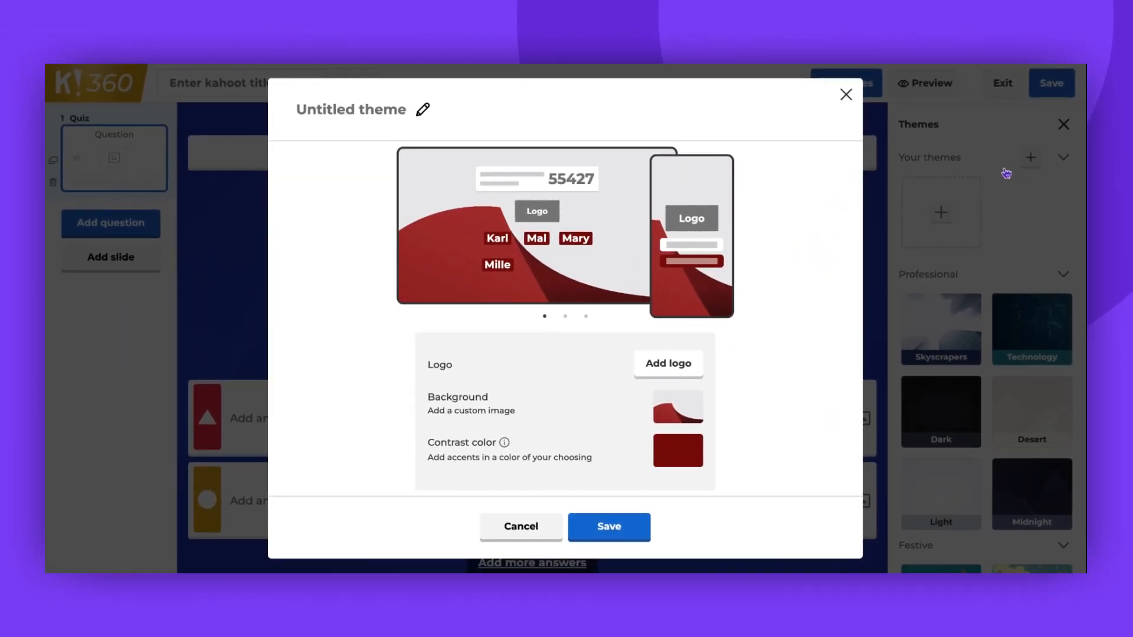
mouse_move(659, 317)
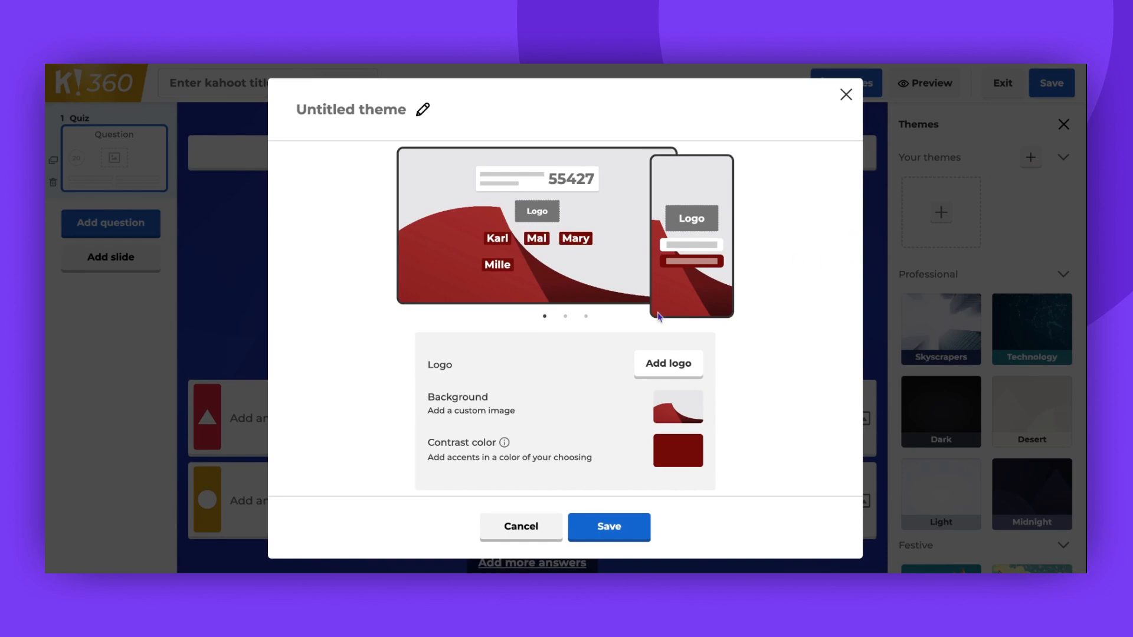
mouse_move(658, 316)
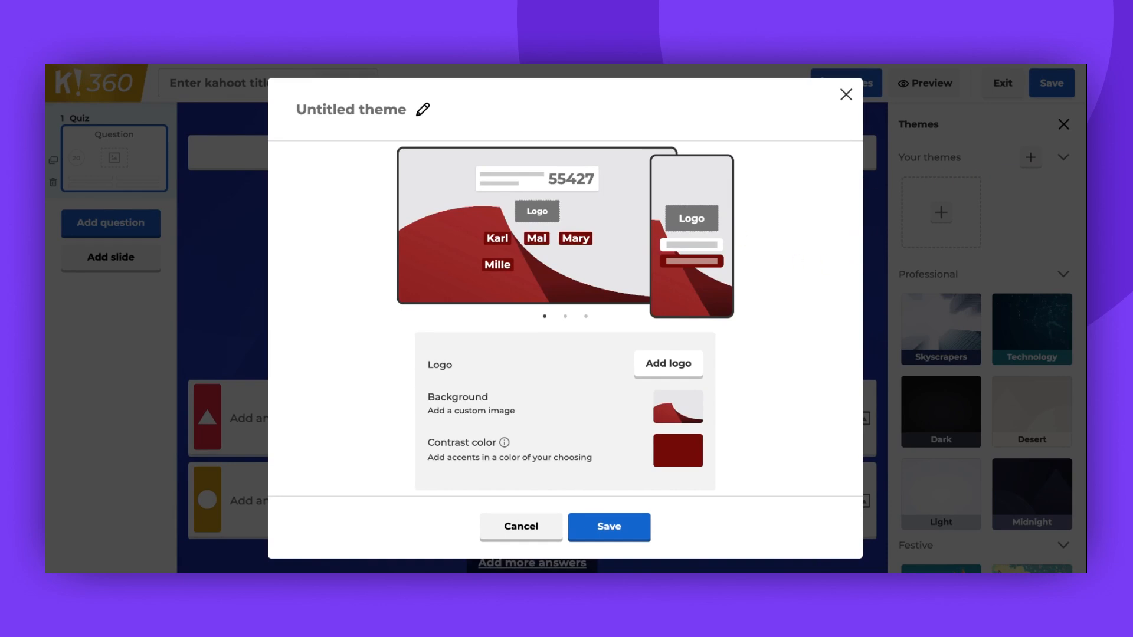
mouse_move(657, 379)
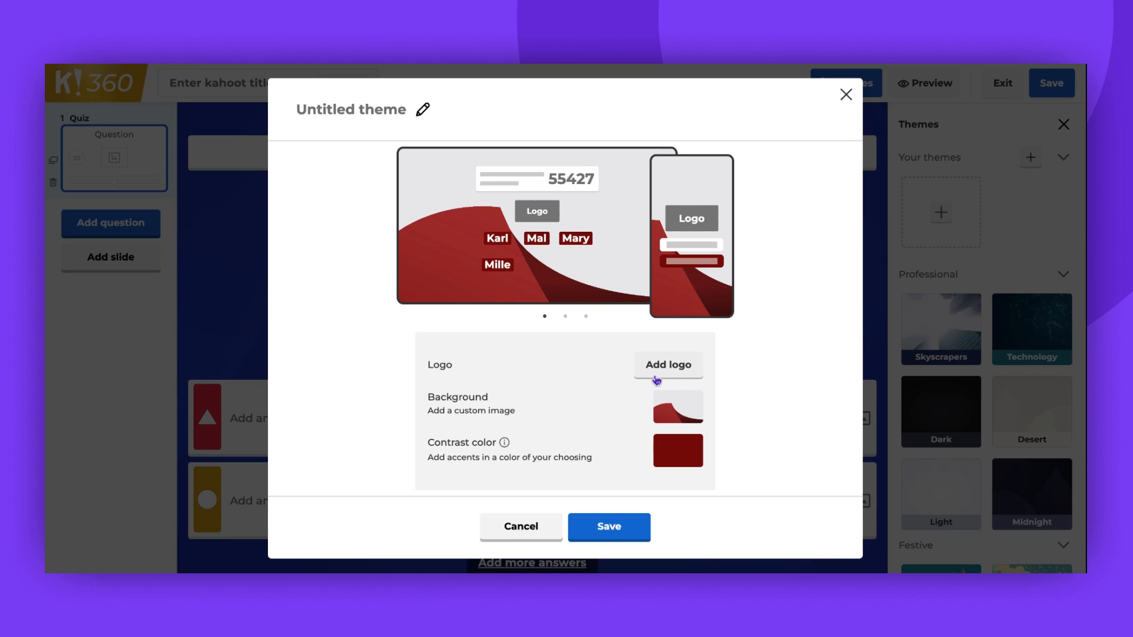
Upload the Kahoot! logo image as the theme's logo for desktop and mobile previews
click(667, 365)
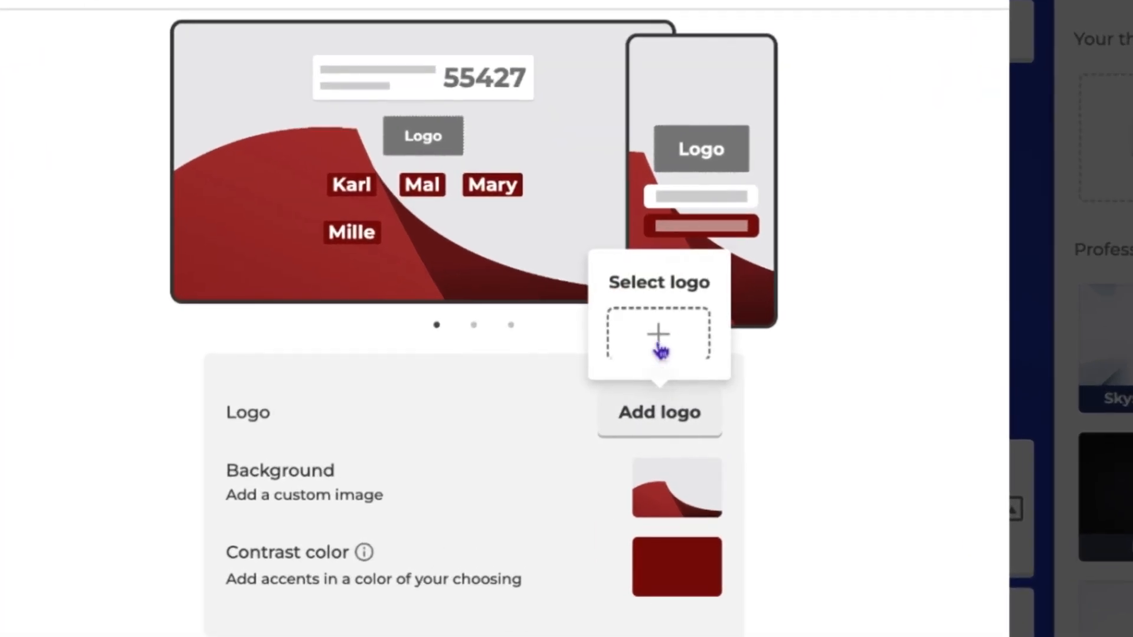
click(659, 334)
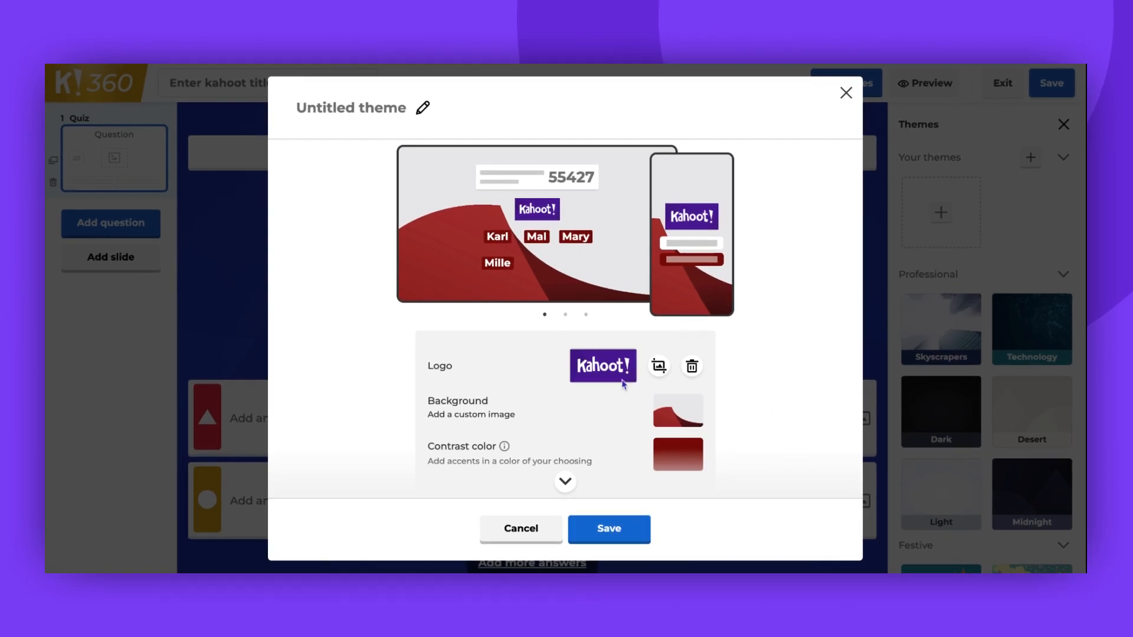
click(659, 365)
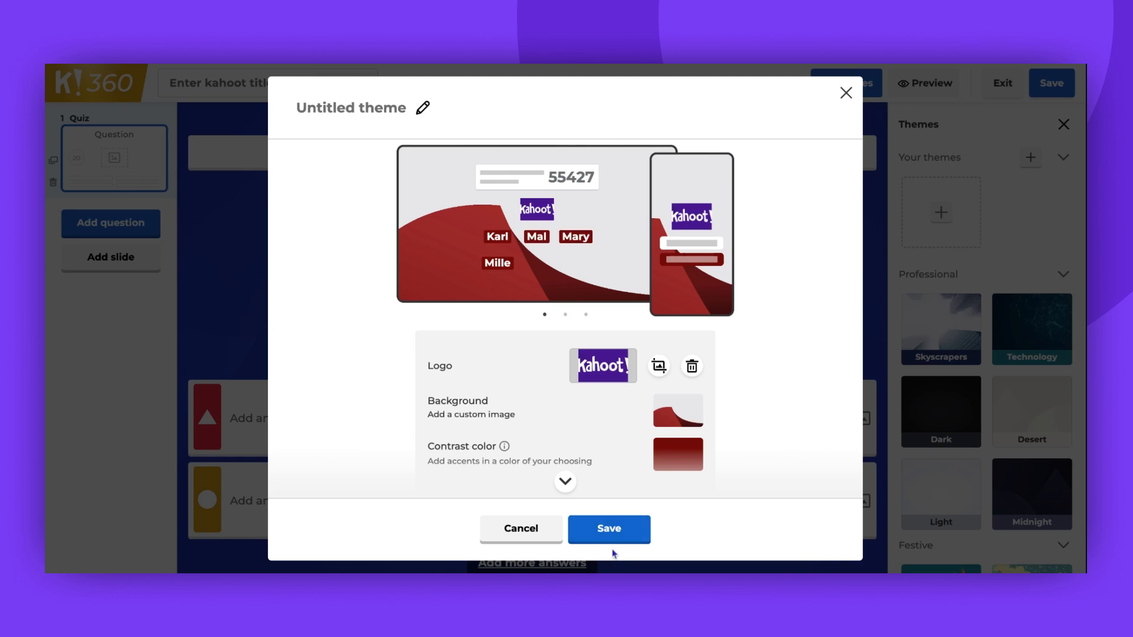
Save the Untitled theme under Your themes and reveal its options menu
click(609, 529)
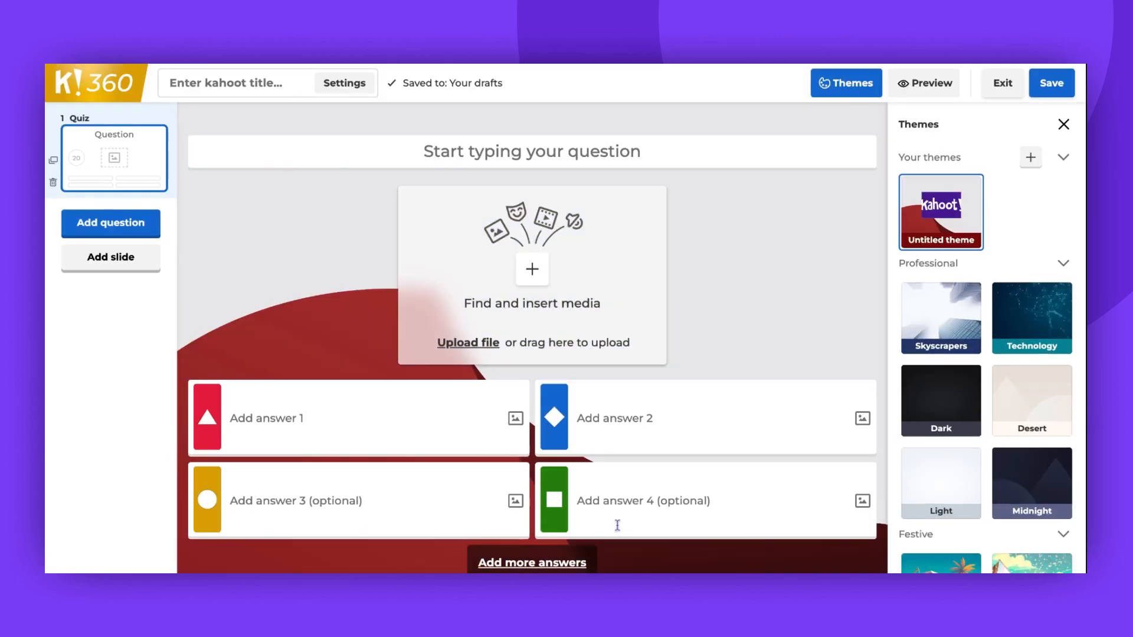
mouse_move(961, 197)
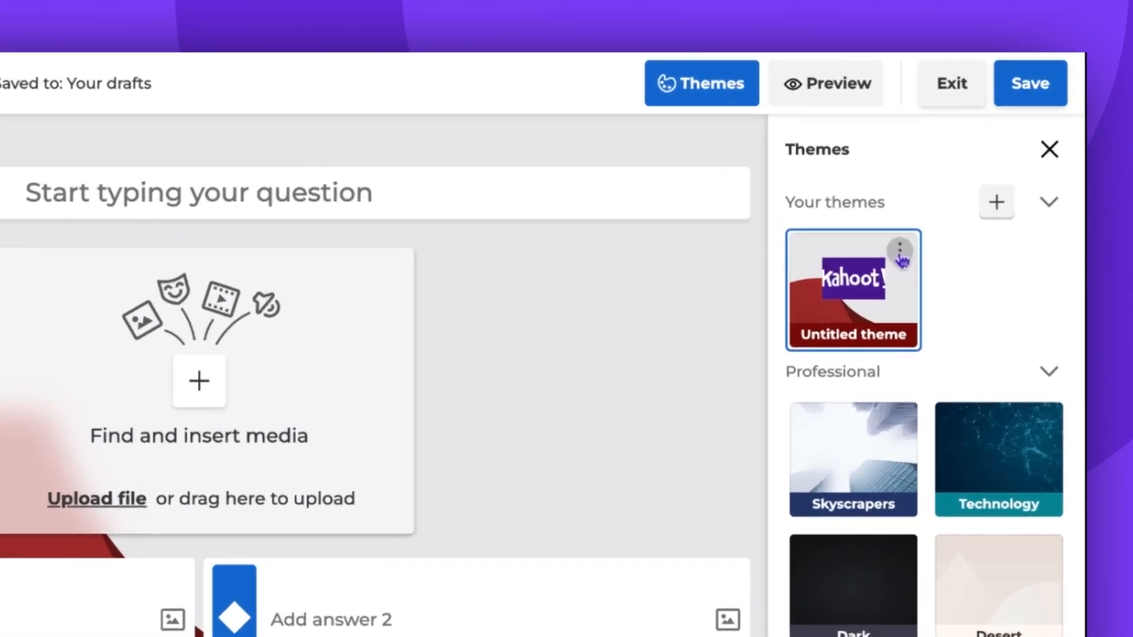
mouse_move(900, 262)
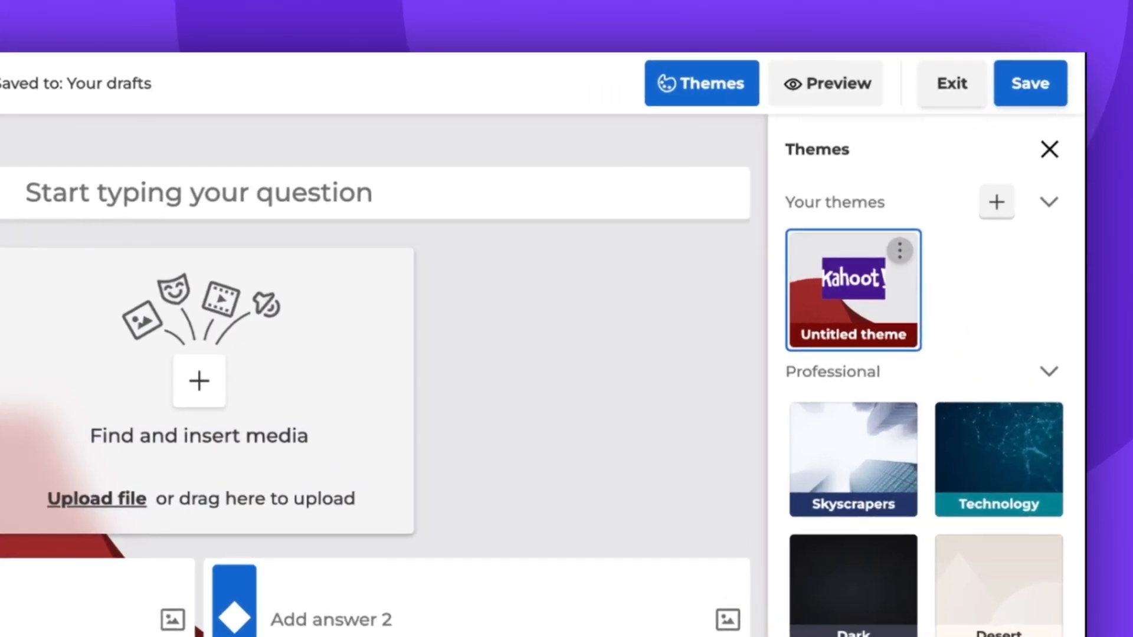
click(900, 250)
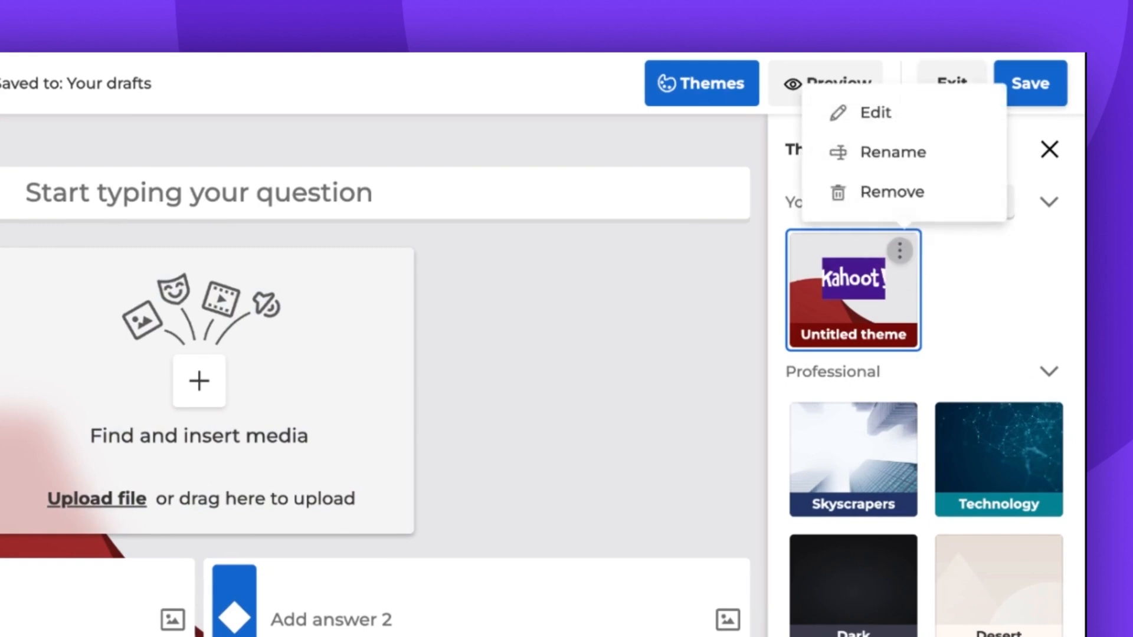